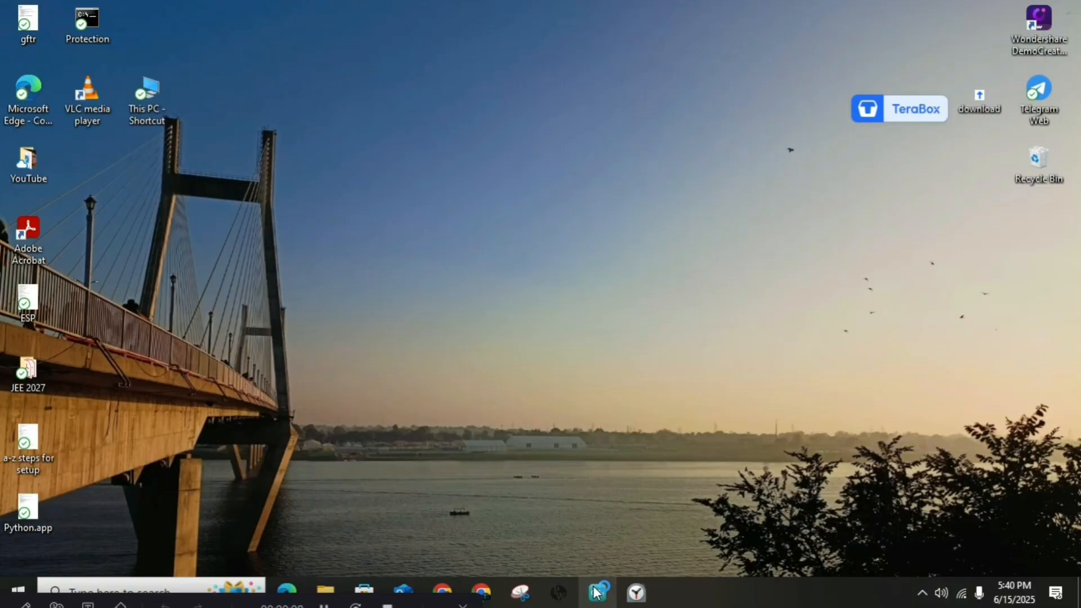
Upload the ESP8266 safety-purse button sketch to the NodeMCU 1.0 board on COM8.
{"action": "left_click", "coordinate": [596, 592]}
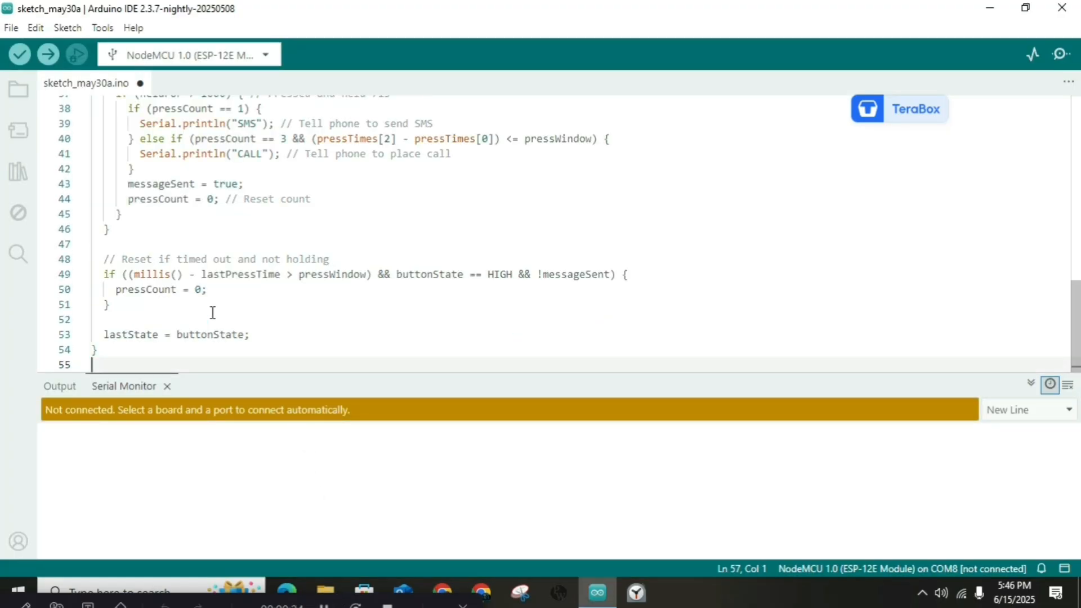
{"action": "left_click", "coordinate": [47, 55]}
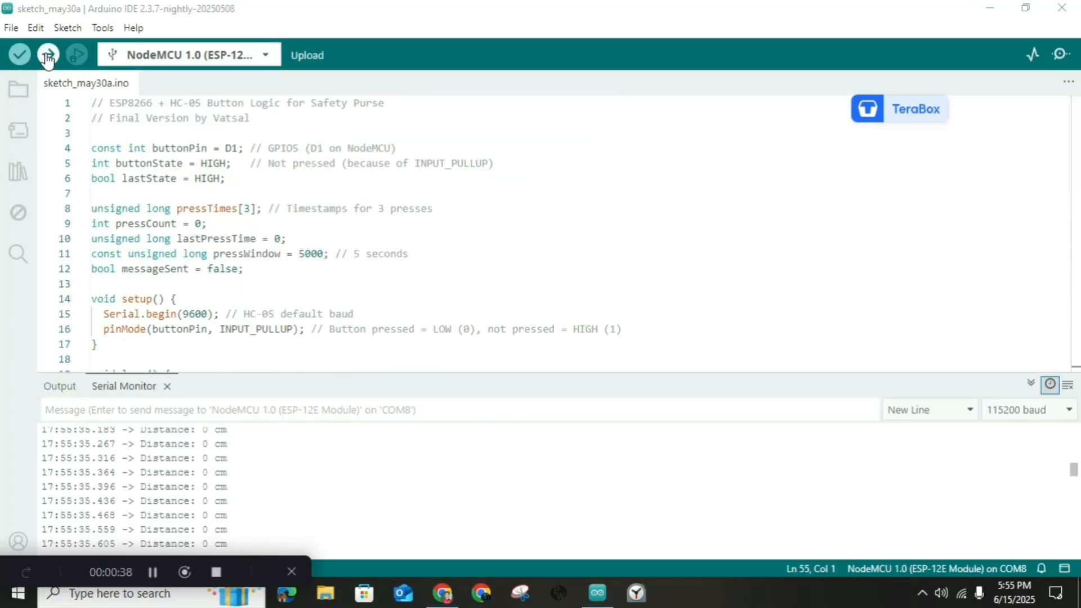
{"action": "left_click", "coordinate": [48, 55]}
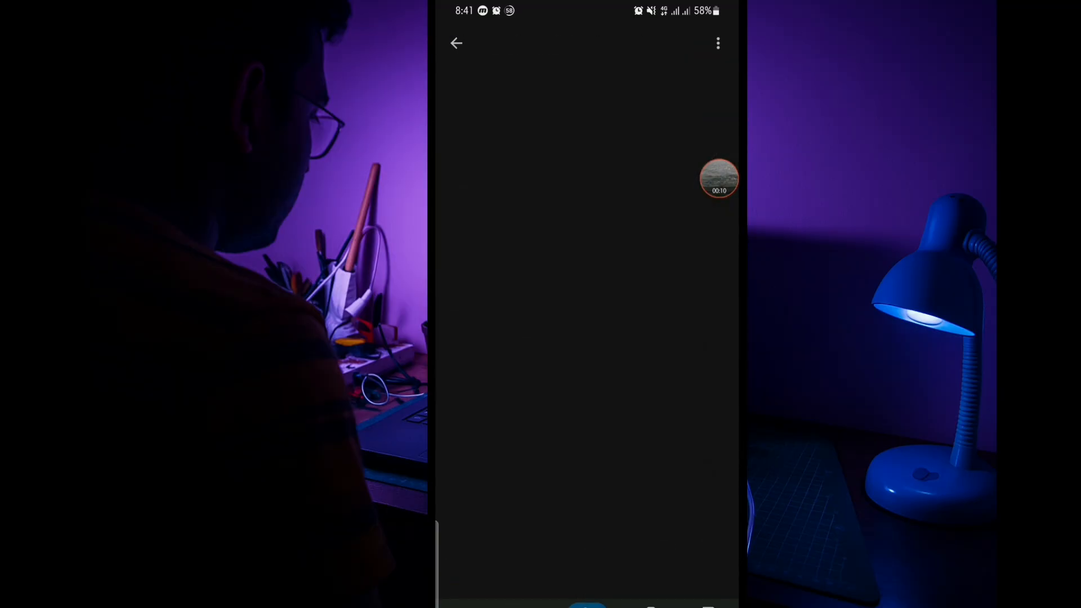
{"action": "type", "text": "m"}
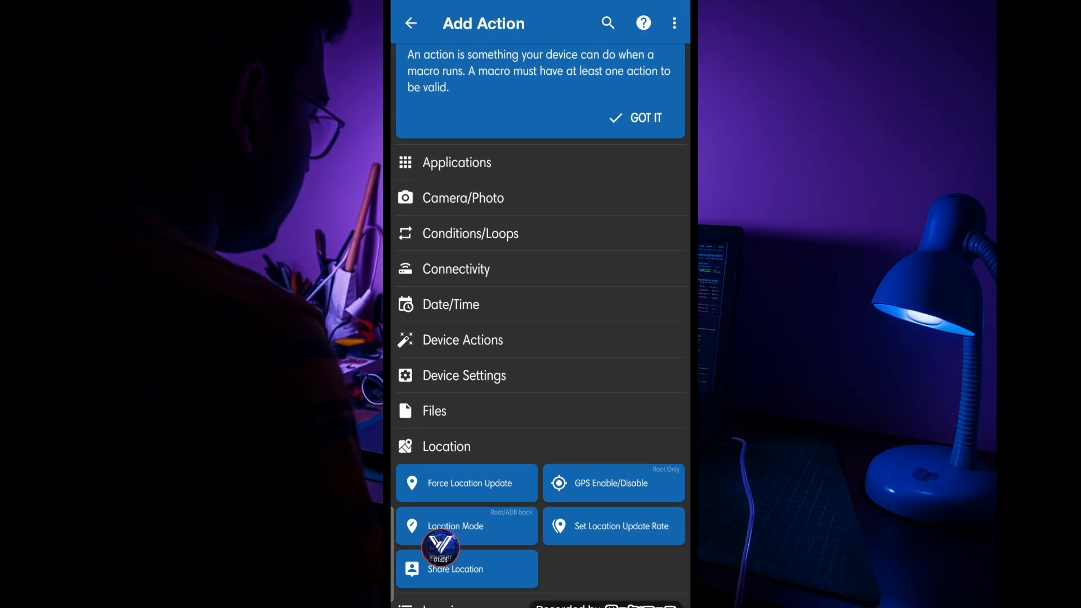
Add a Force Location Update action to the Purse macro, keeping Don't block next actions.
{"action": "left_click", "coordinate": [466, 482]}
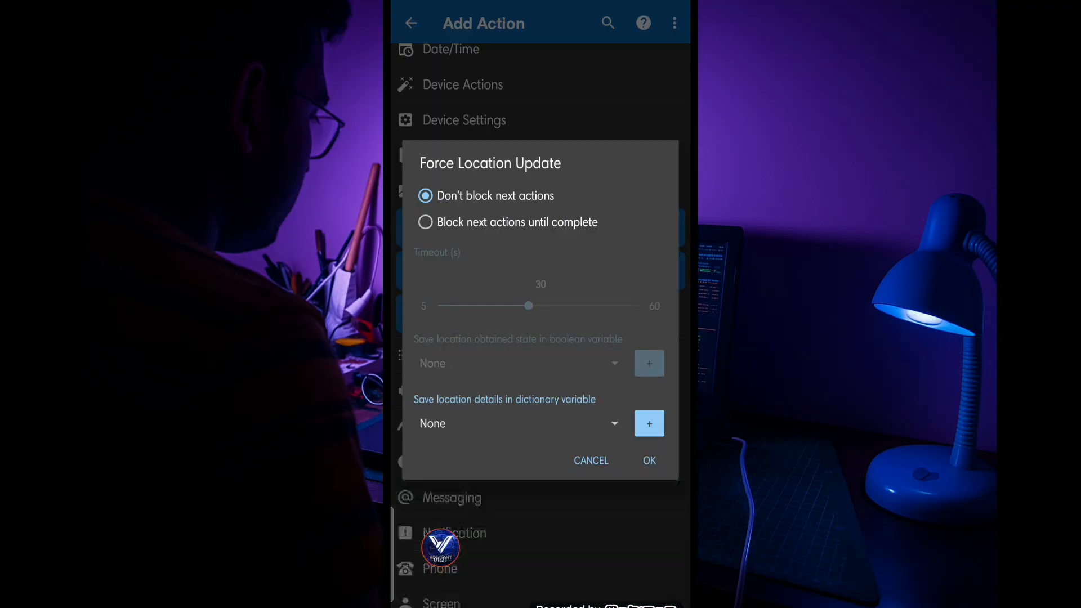
{"action": "left_click", "coordinate": [648, 460]}
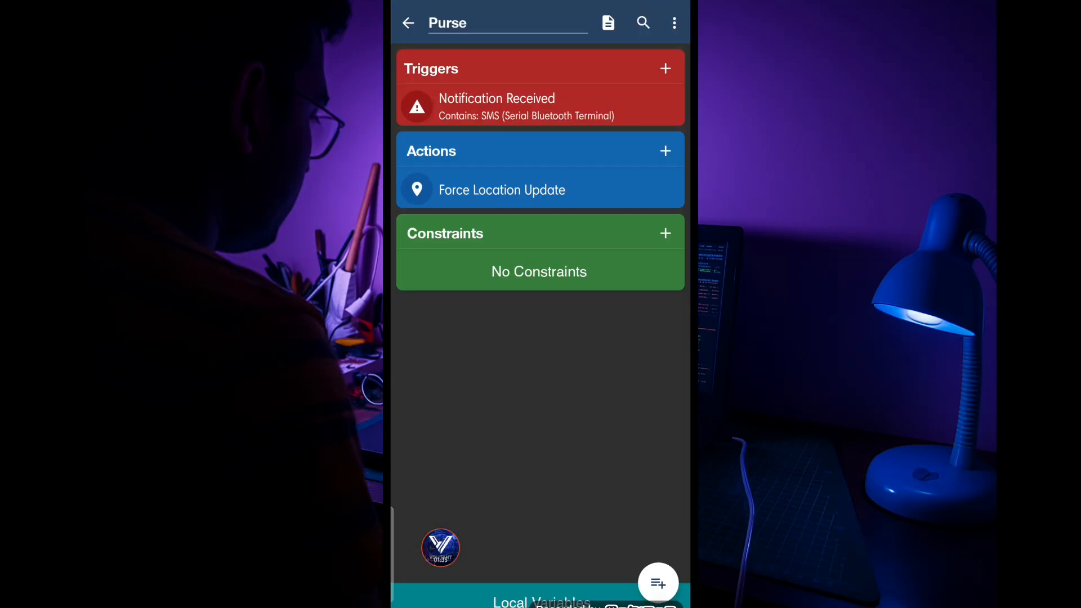